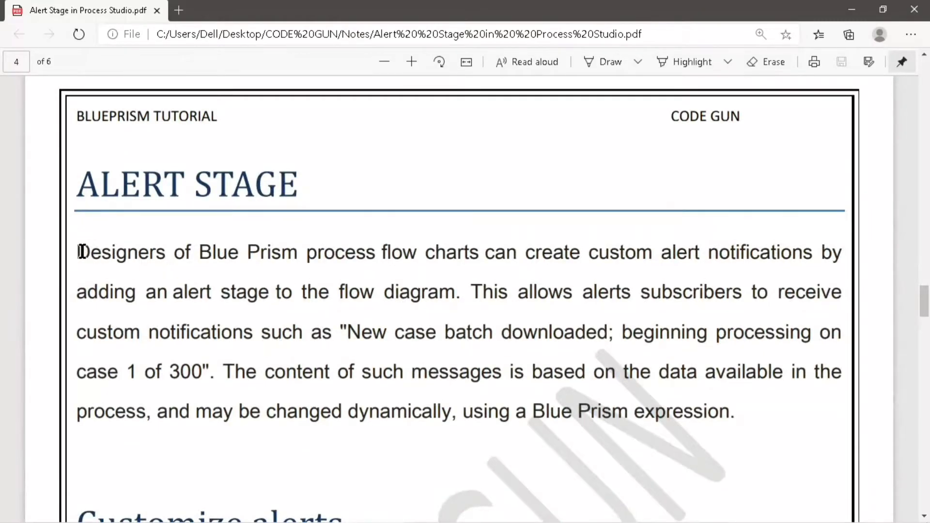
Step: Sign in as admin and create the new DEMO OF ALERT STAGE process in Studio
{"action": "left_click_drag", "start_coordinate": [75, 252], "coordinate": [479, 252]}
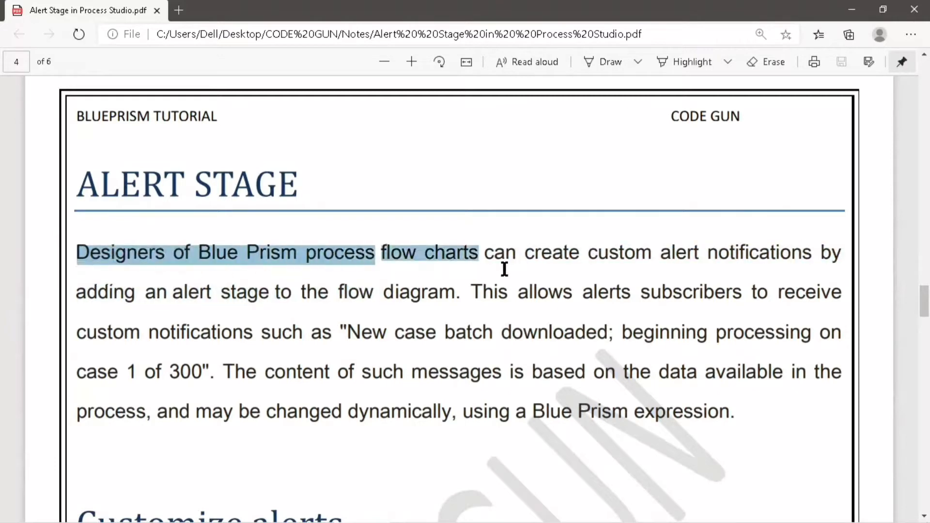
{"action": "left_click_drag", "start_coordinate": [479, 251], "coordinate": [680, 292]}
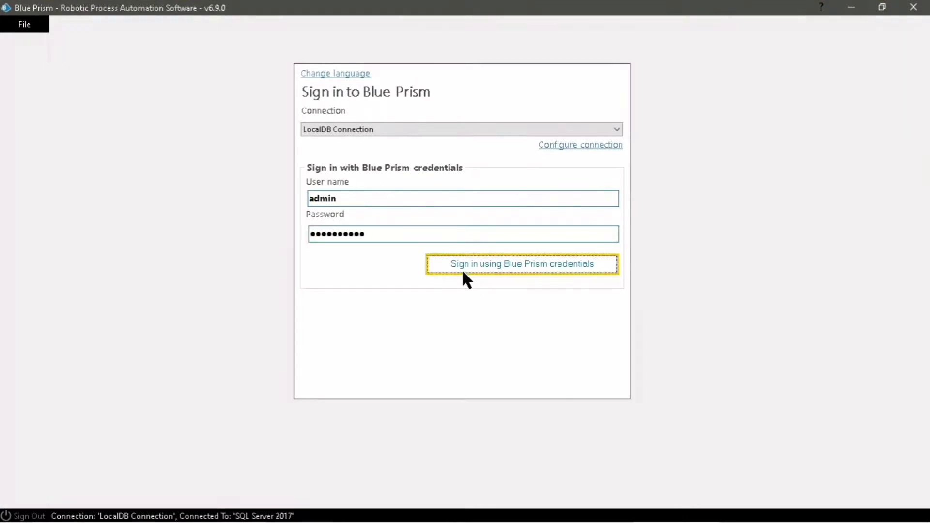
{"action": "left_click", "coordinate": [521, 264]}
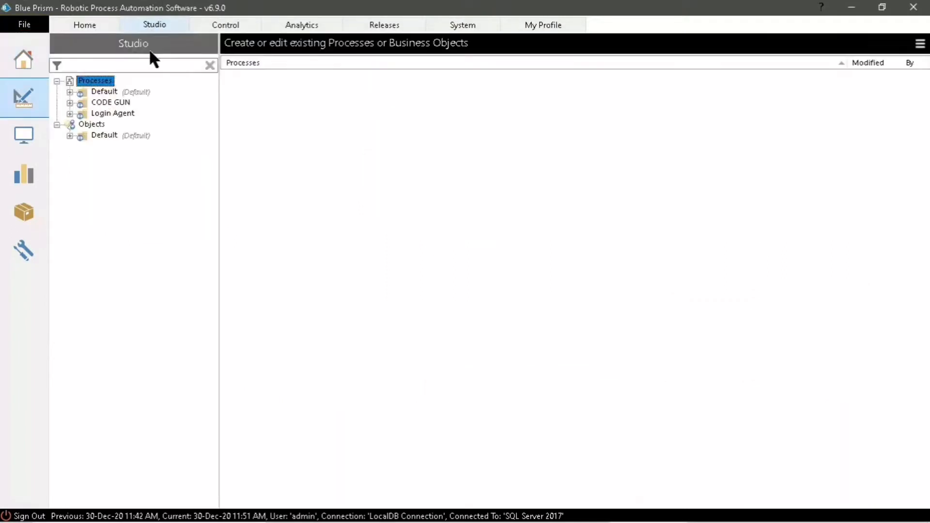
{"action": "left_click", "coordinate": [70, 102]}
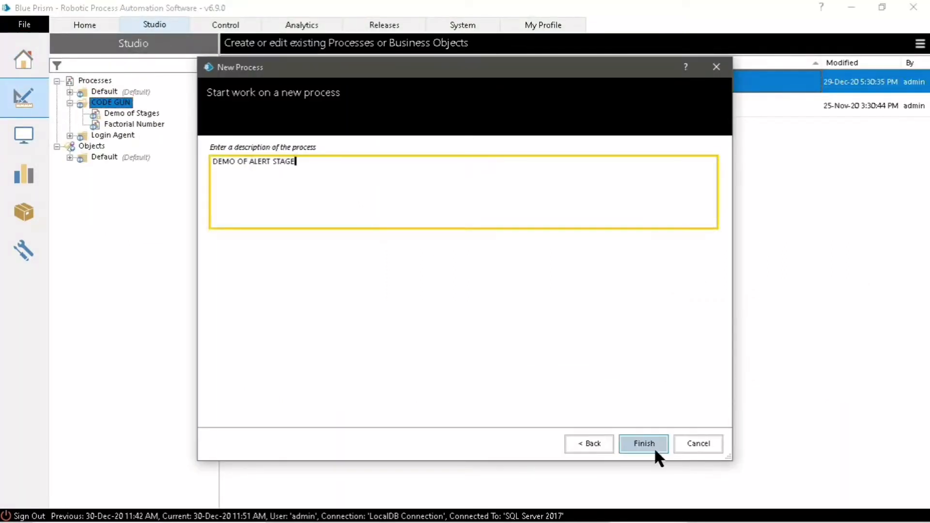
{"action": "left_click", "coordinate": [643, 443]}
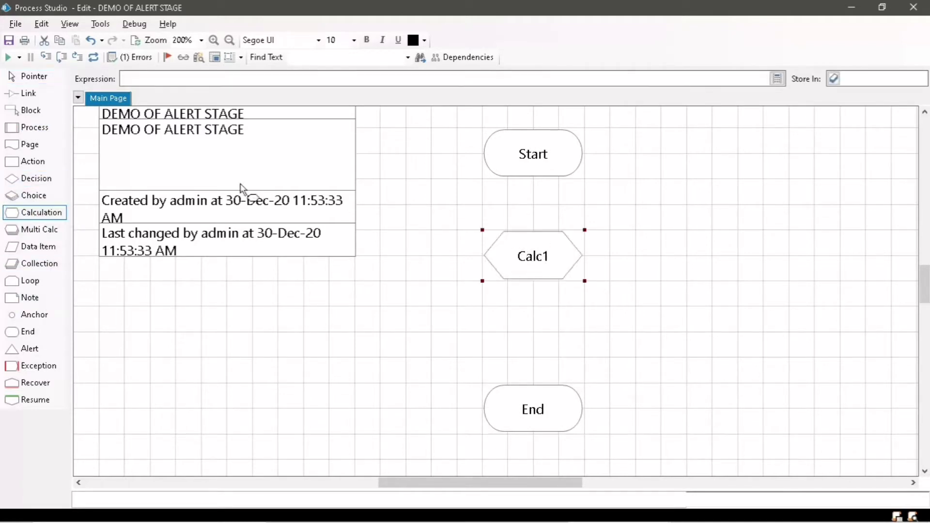
Step: Give Calc1 the expression 100 + 200 and start a number data item RES for the result
{"action": "double_click", "coordinate": [532, 256]}
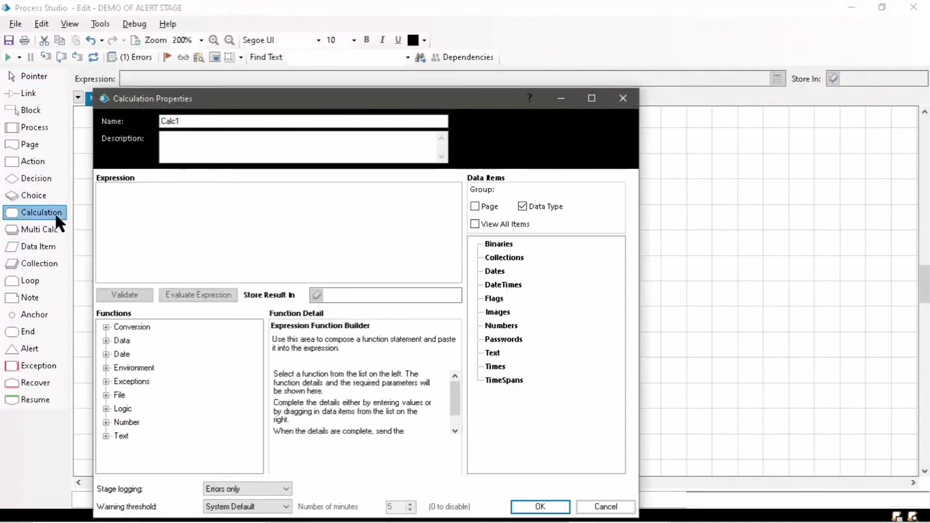
{"action": "type", "text": "100 + 200"}
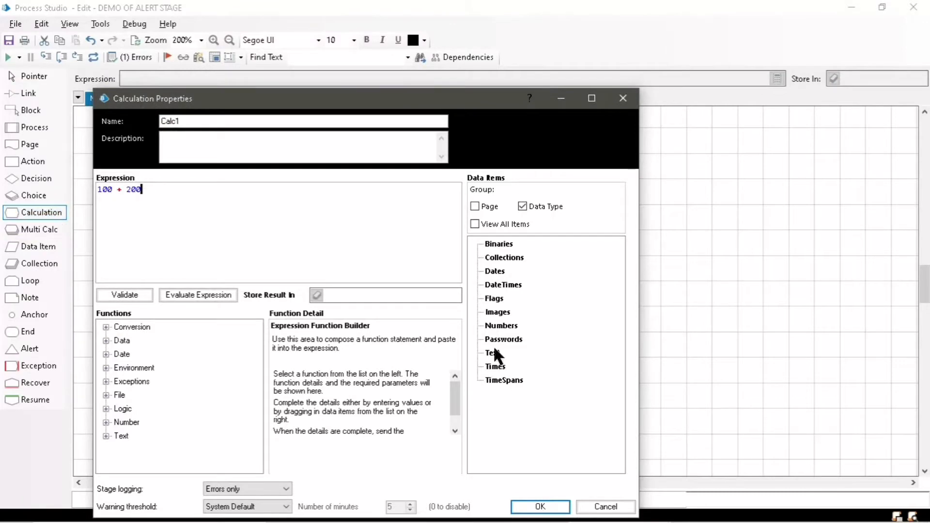
{"action": "left_click", "coordinate": [479, 325]}
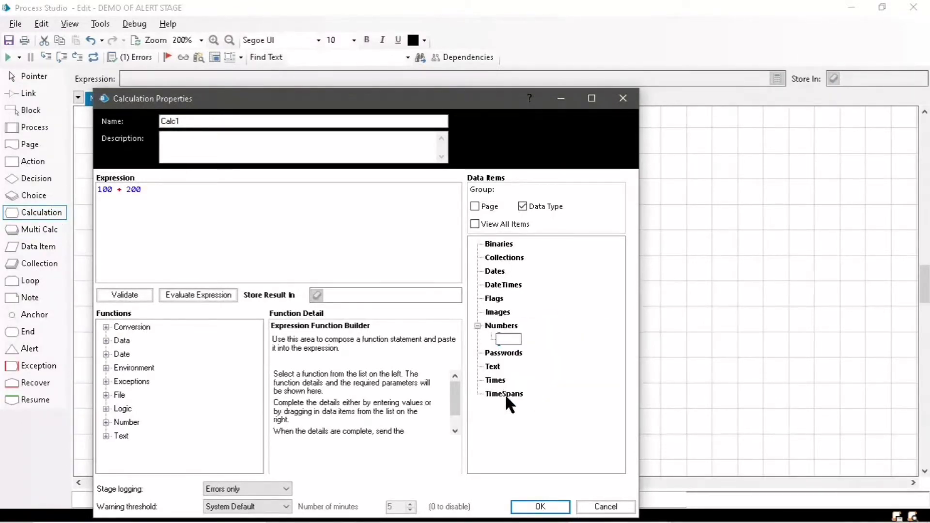
{"action": "type", "text": "RES"}
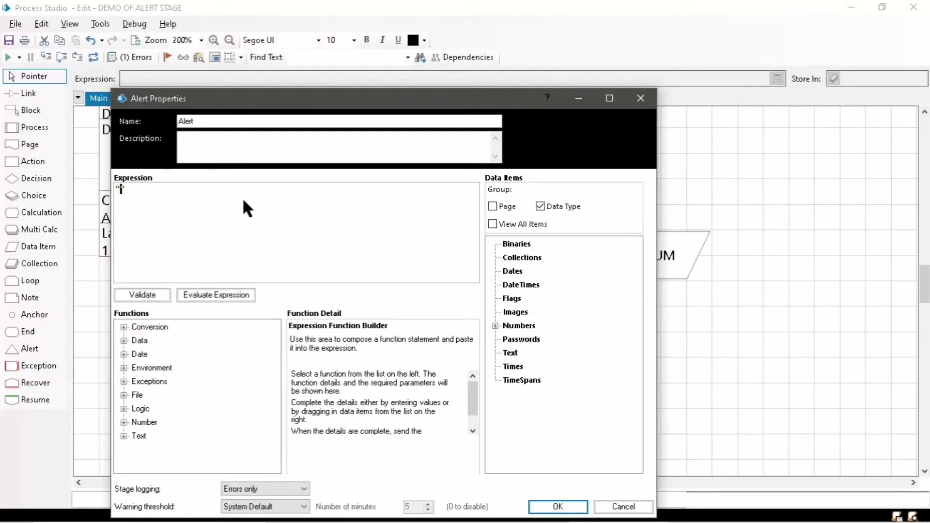
Step: Set the Alert stage message to "CALCULATION COMPLETE" and confirm it
{"action": "type", "text": "\"CALCULATION COMPLET\""}
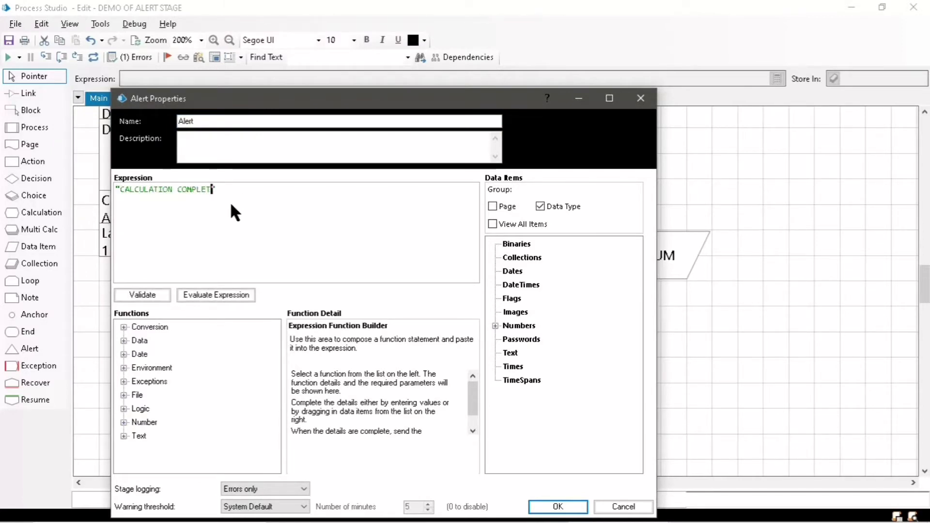
{"action": "left_click", "coordinate": [556, 506]}
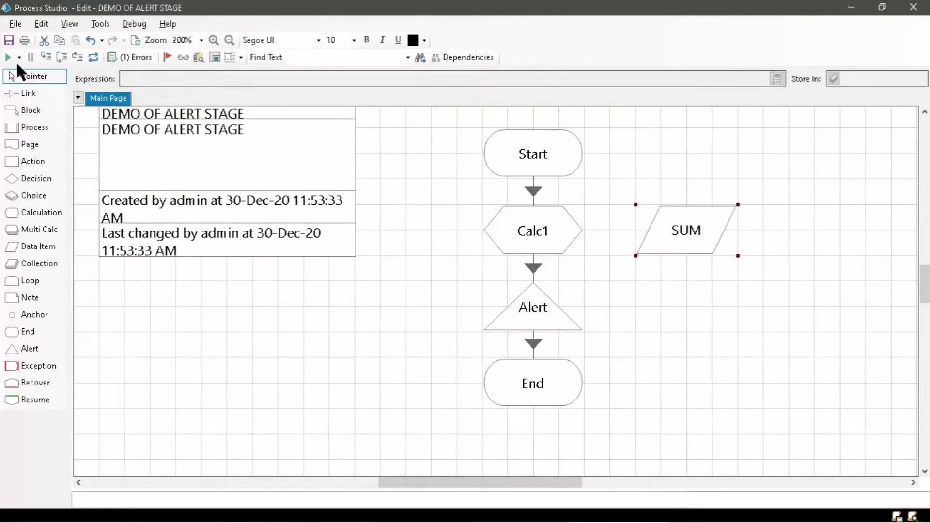
Step: Run the process twice to End with SUM 300, then save it with edit summary SAVED
{"action": "left_click", "coordinate": [7, 57]}
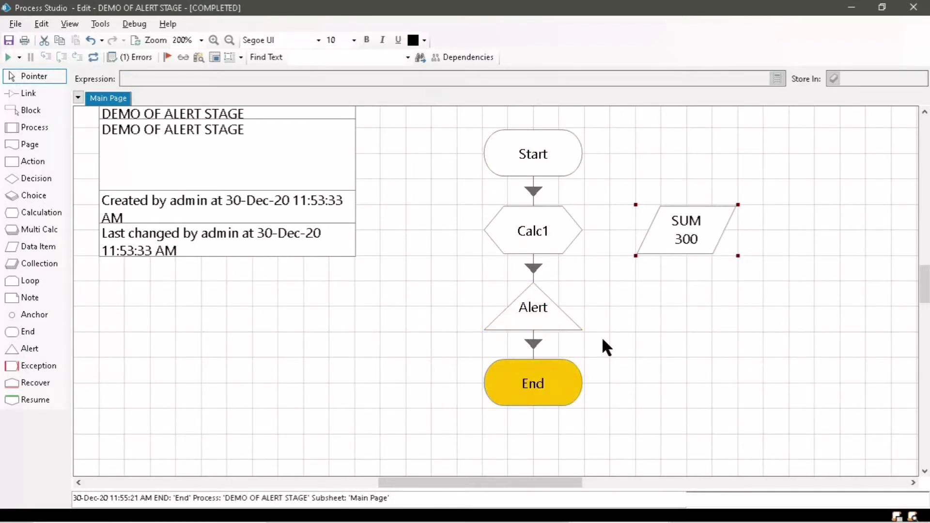
{"action": "mouse_move", "coordinate": [145, 75]}
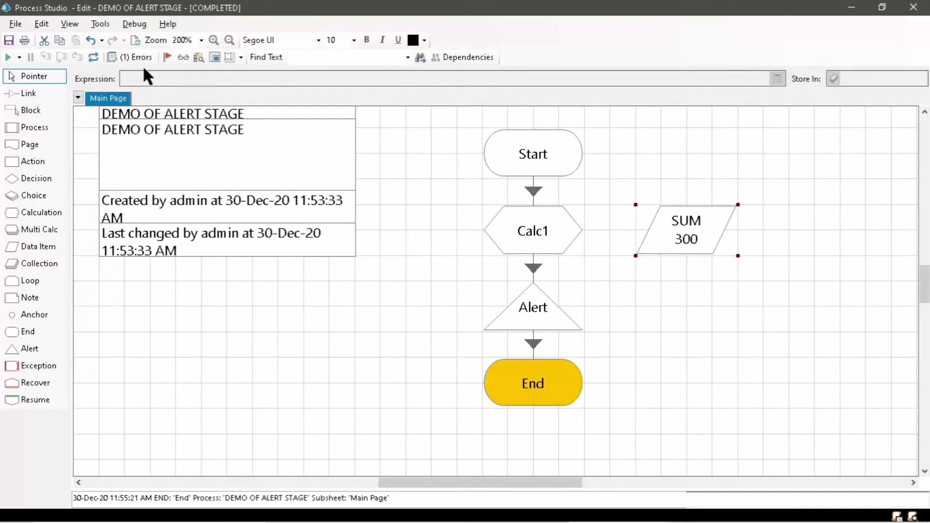
{"action": "mouse_move", "coordinate": [249, 341]}
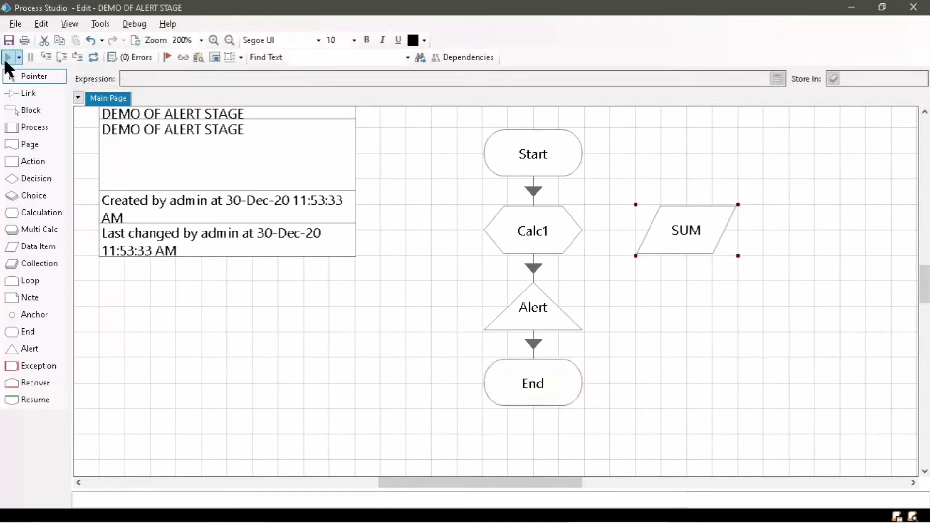
{"action": "left_click", "coordinate": [8, 57]}
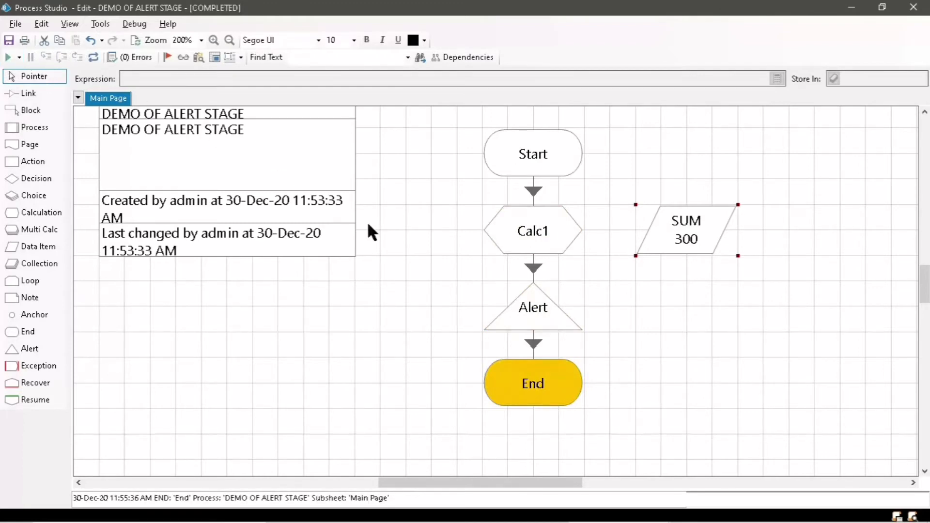
{"action": "mouse_move", "coordinate": [463, 365]}
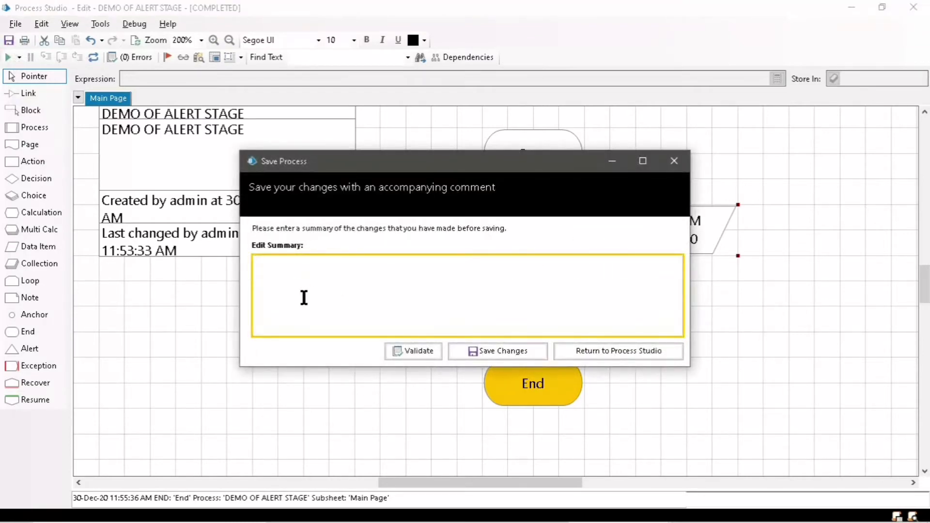
{"action": "type", "text": "SAVED"}
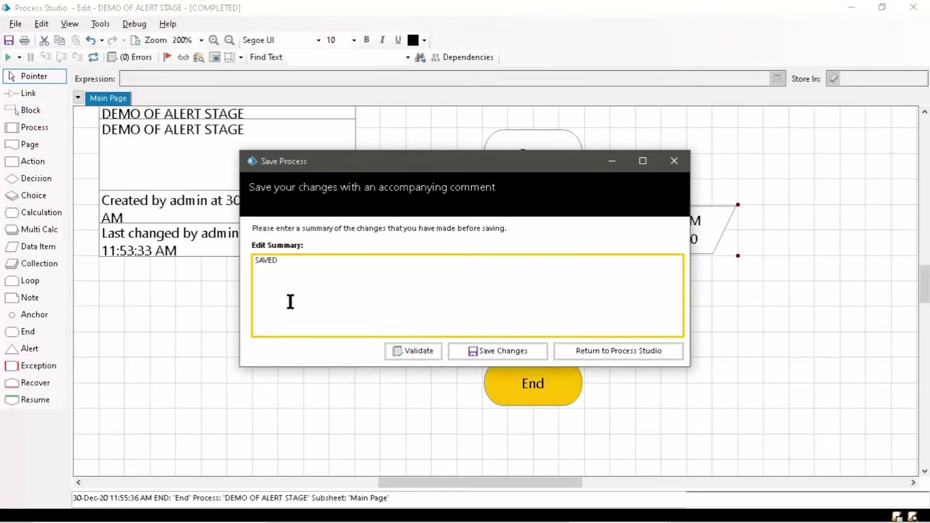
{"action": "left_click", "coordinate": [502, 351]}
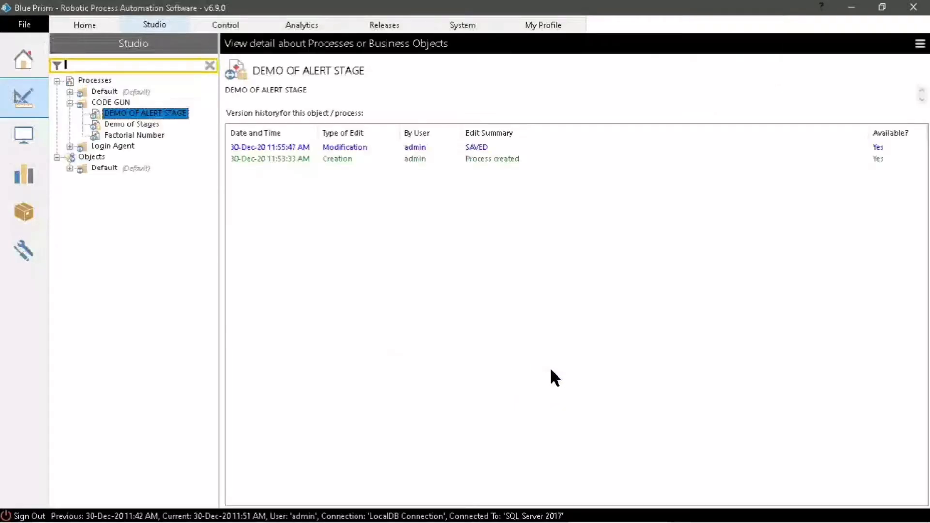
Step: Show the Users list under Security in the System area
{"action": "left_click", "coordinate": [462, 25]}
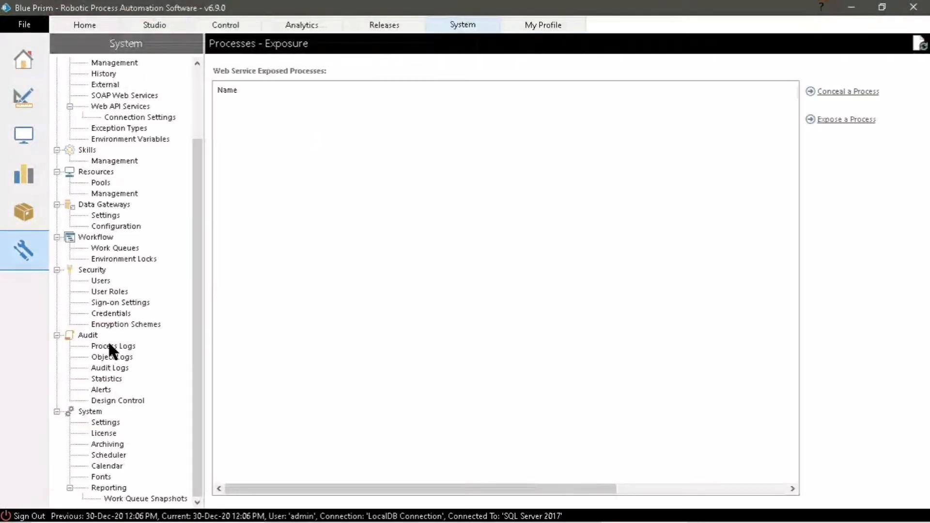
{"action": "left_click", "coordinate": [99, 280]}
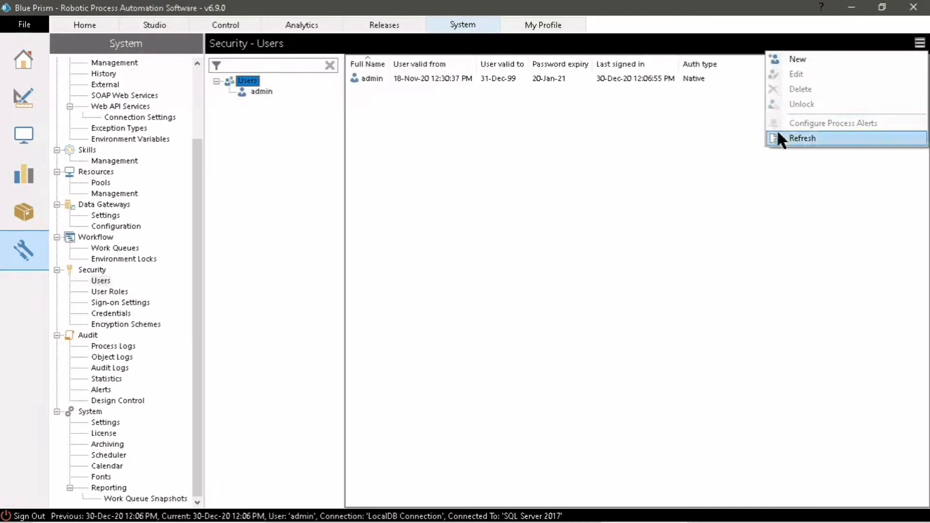
{"action": "mouse_move", "coordinate": [833, 123]}
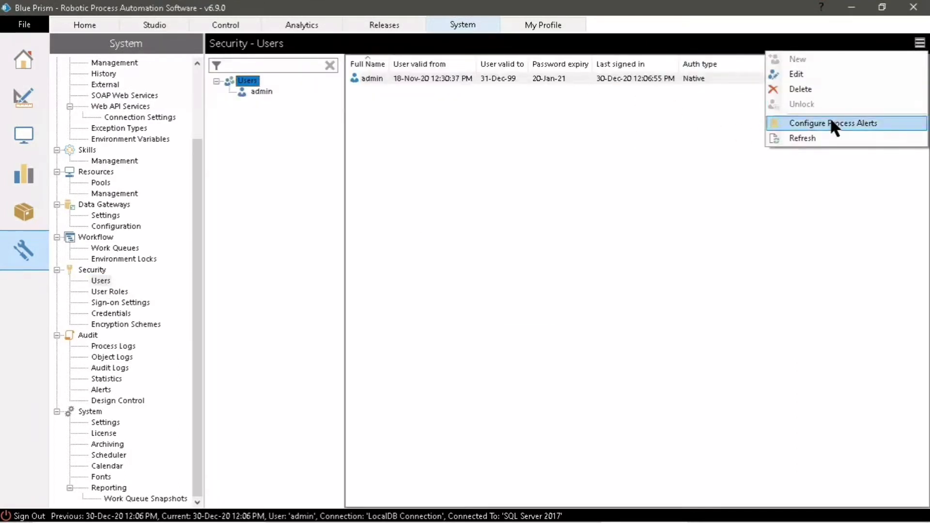
Step: Review admin's process alerts across Processes, Schedules and History, leaving Pop Up Alert ticked
{"action": "left_click", "coordinate": [833, 123]}
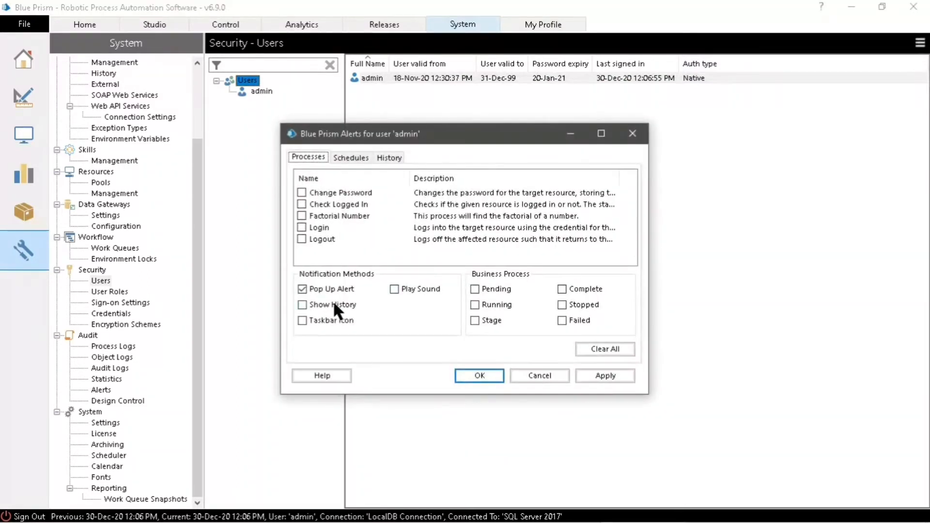
{"action": "mouse_move", "coordinate": [447, 273]}
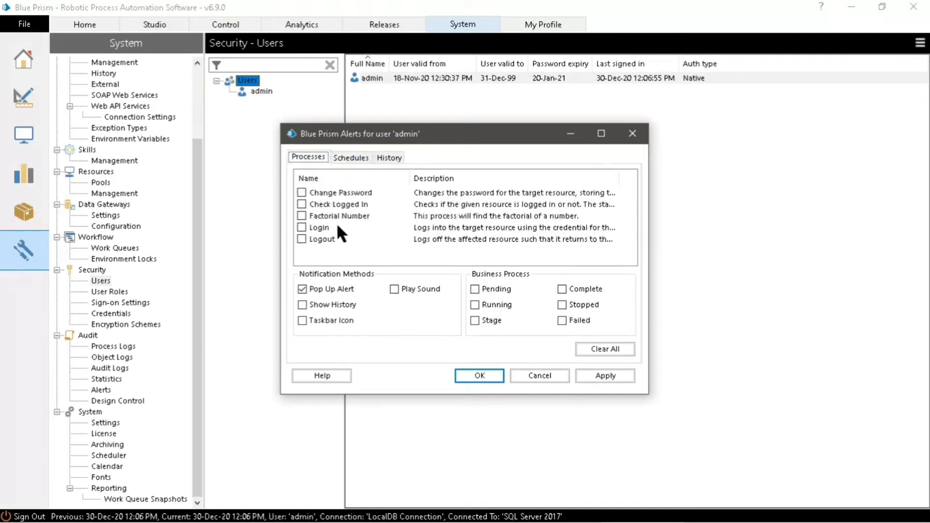
{"action": "mouse_move", "coordinate": [428, 245]}
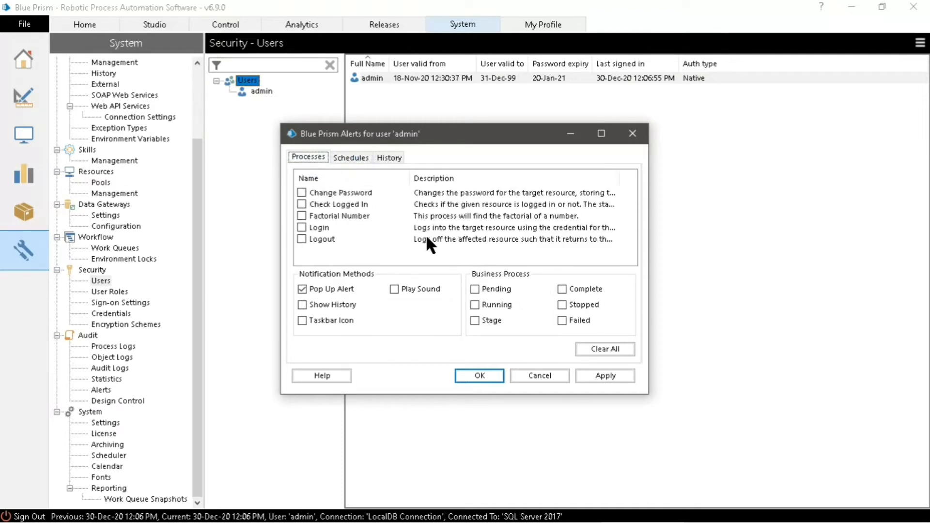
{"action": "left_click", "coordinate": [349, 157]}
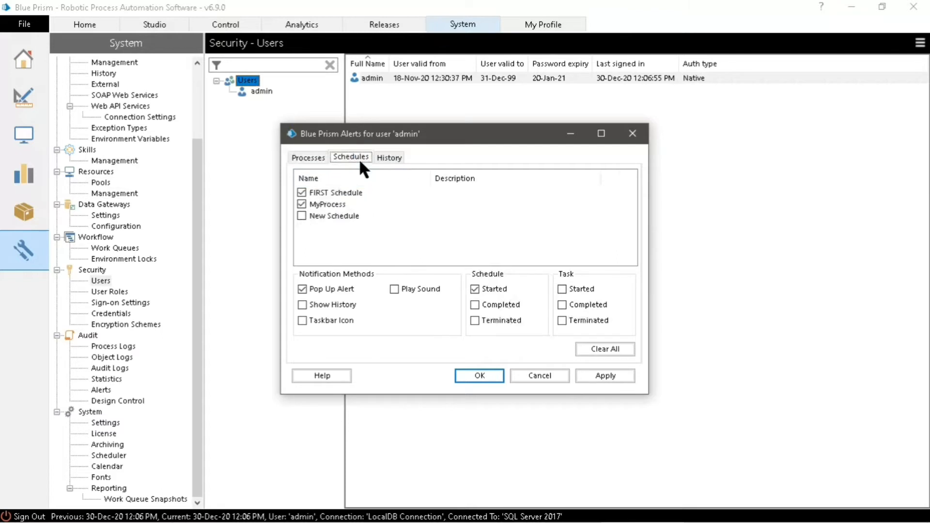
{"action": "left_click", "coordinate": [307, 157]}
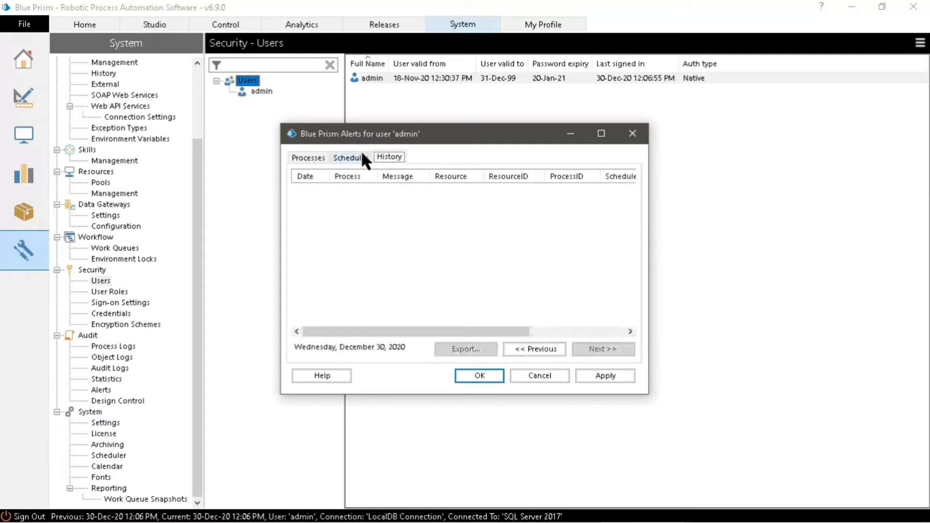
{"action": "left_click", "coordinate": [350, 157]}
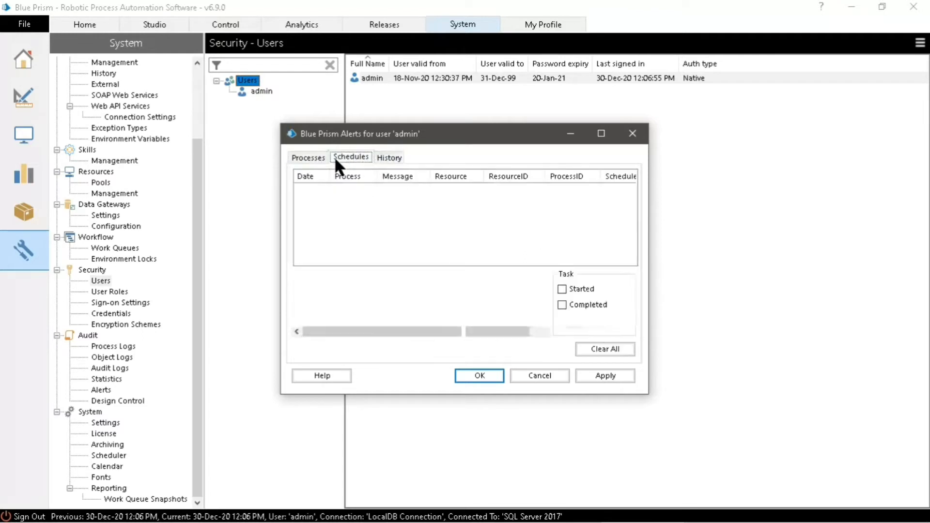
{"action": "left_click", "coordinate": [307, 157]}
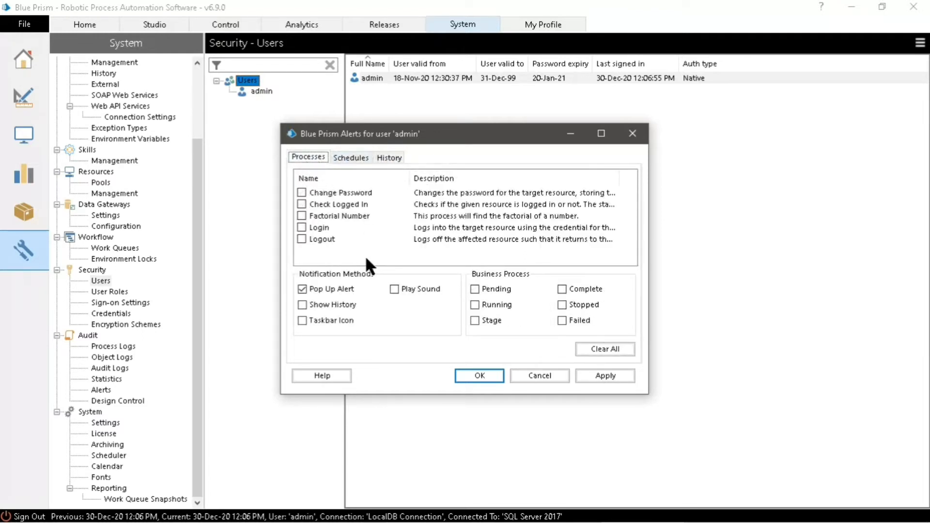
{"action": "left_click", "coordinate": [338, 215]}
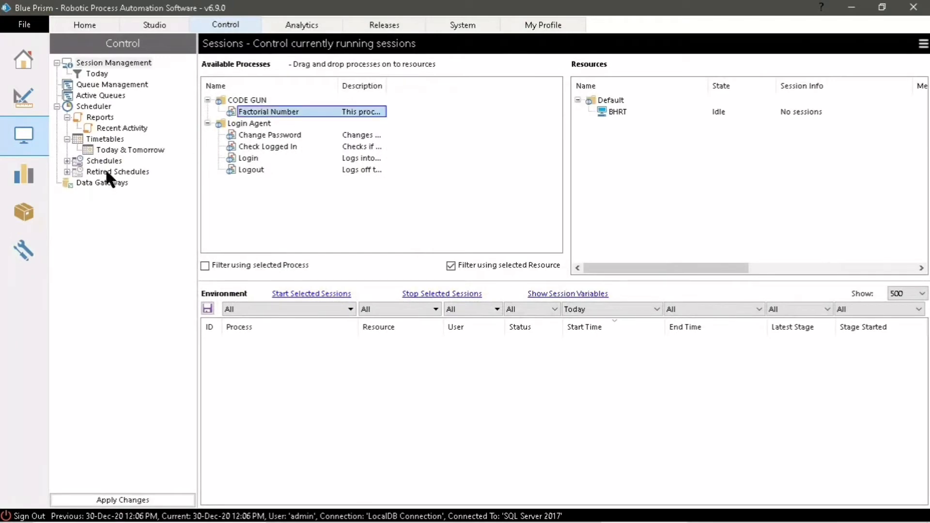
Step: Publish DEMO OF ALERT STAGE to the Control Room from its Process Information
{"action": "left_click", "coordinate": [154, 25]}
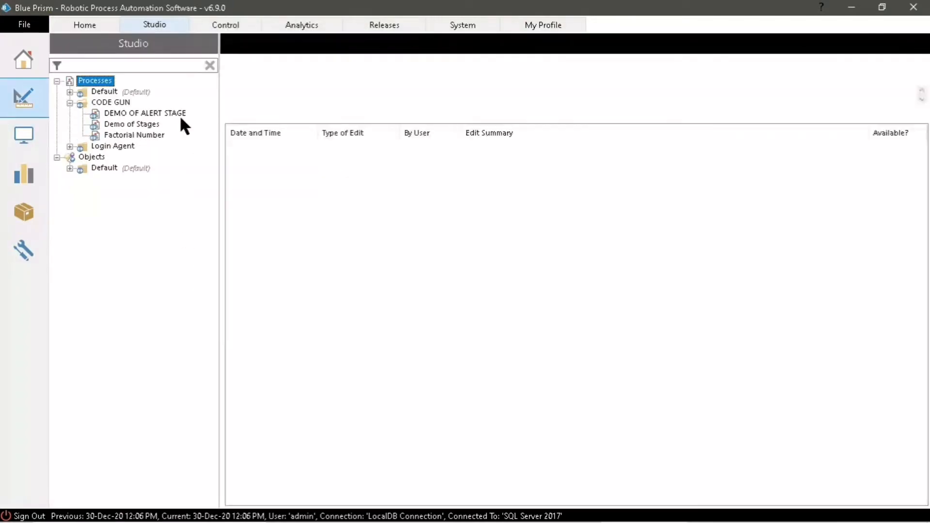
{"action": "left_click", "coordinate": [145, 113]}
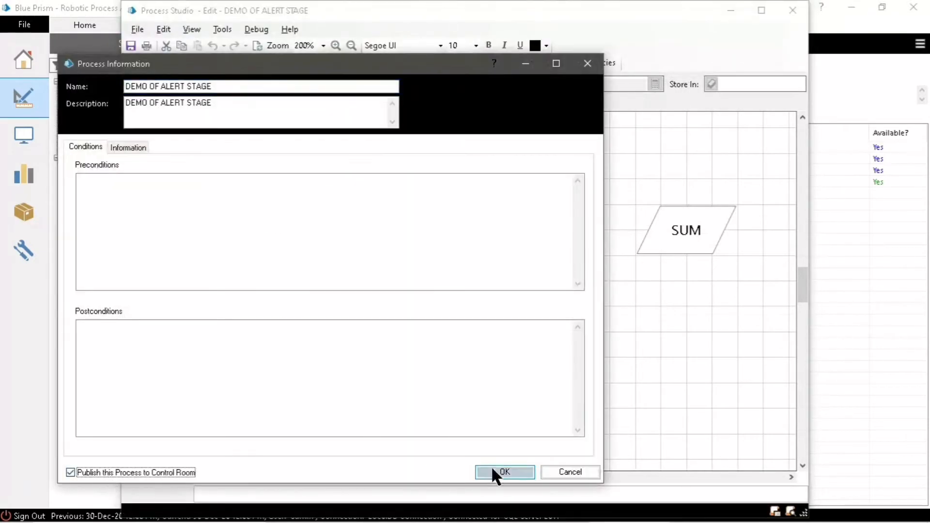
{"action": "left_click", "coordinate": [504, 472]}
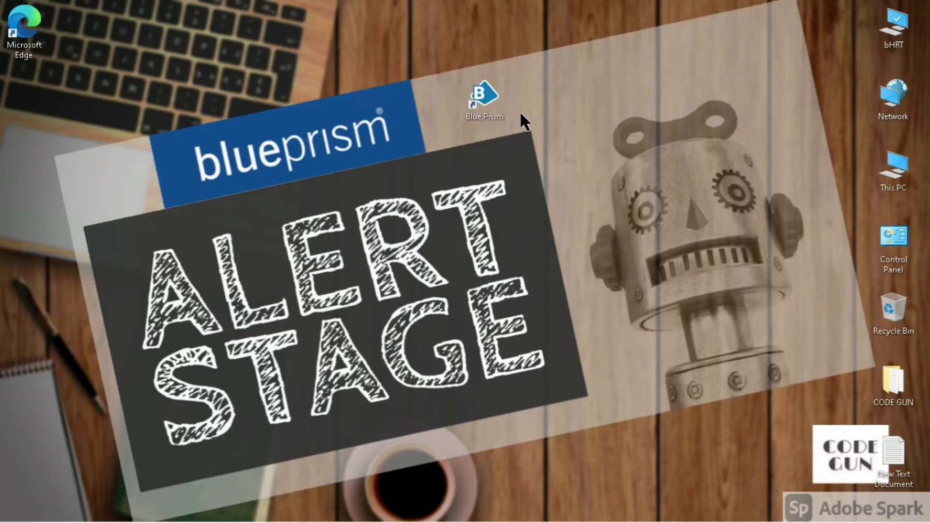
Step: Relaunch Blue Prism from the desktop, sign in as admin, and go to the System area
{"action": "left_click", "coordinate": [484, 98]}
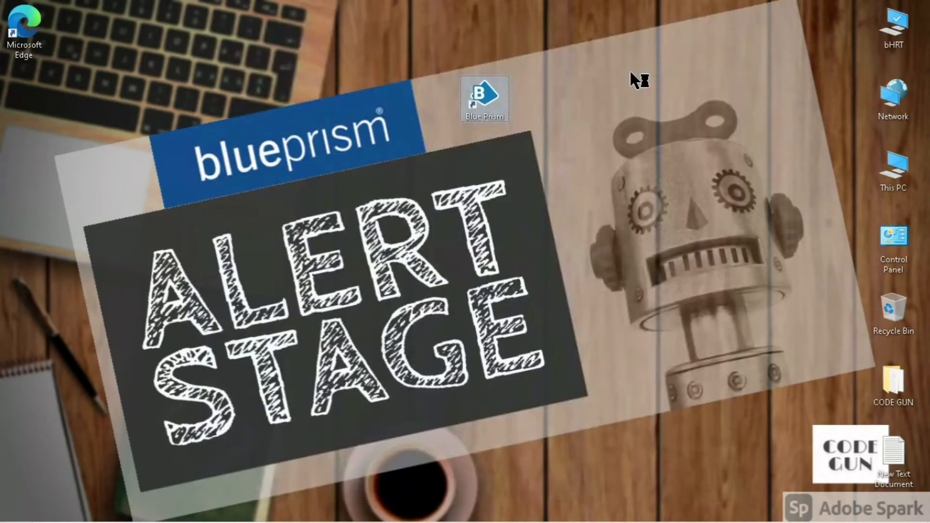
{"action": "double_click", "coordinate": [484, 98]}
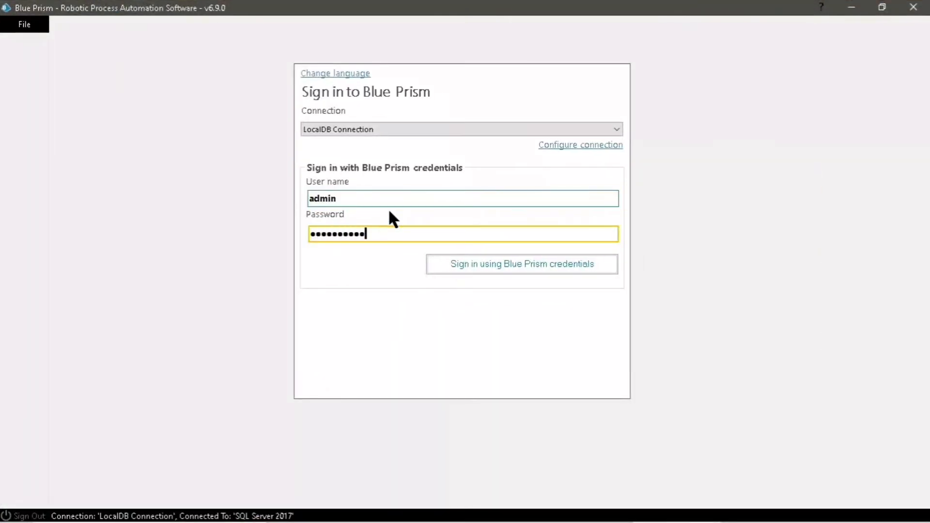
{"action": "left_click", "coordinate": [521, 263]}
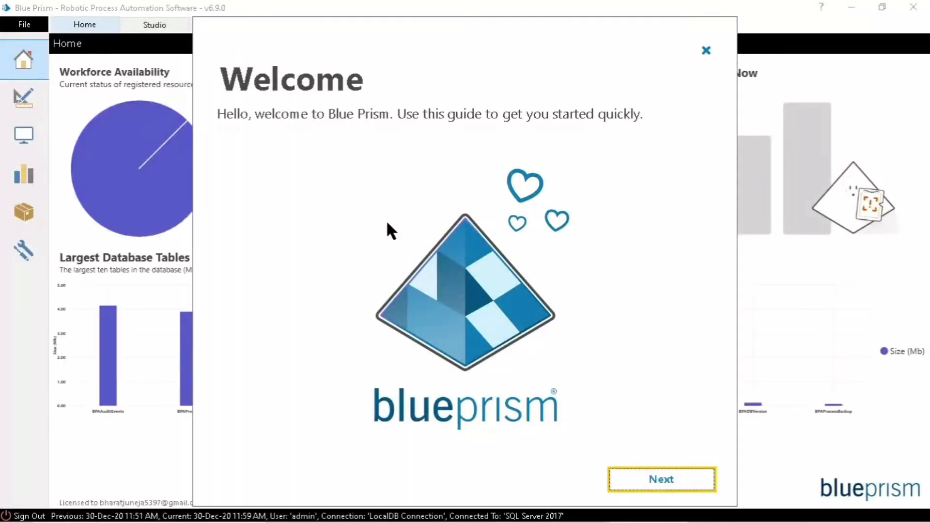
{"action": "left_click", "coordinate": [706, 49]}
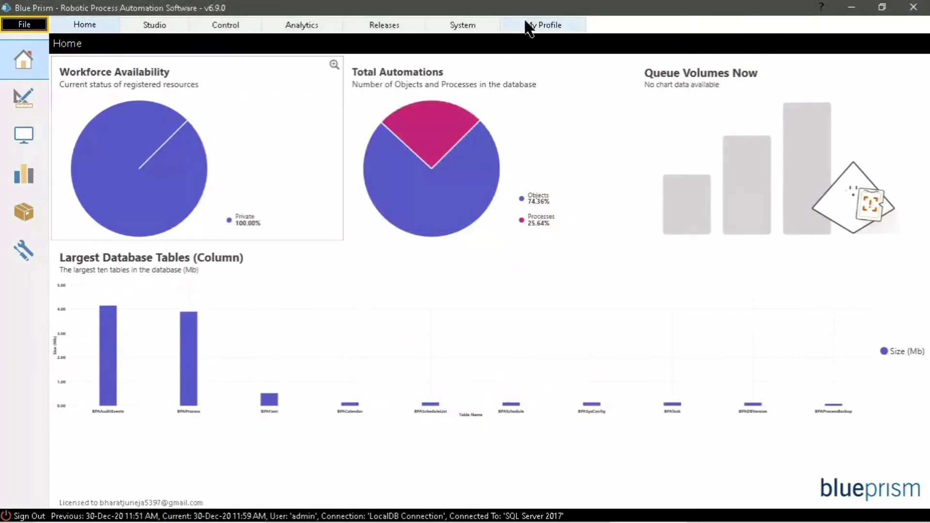
{"action": "left_click", "coordinate": [463, 25]}
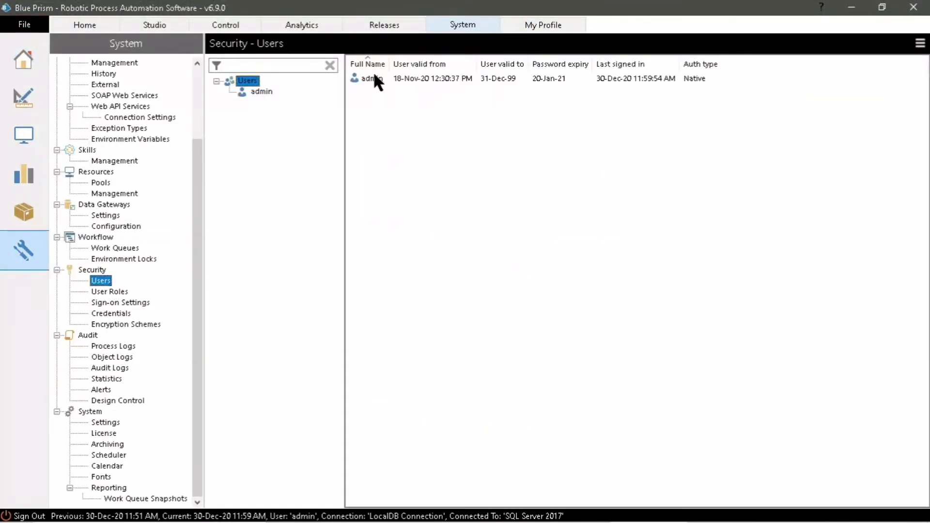
Step: Enable pop-up Stage alerts on DEMO OF ALERT STAGE for the admin user and confirm
{"action": "left_click", "coordinate": [920, 42]}
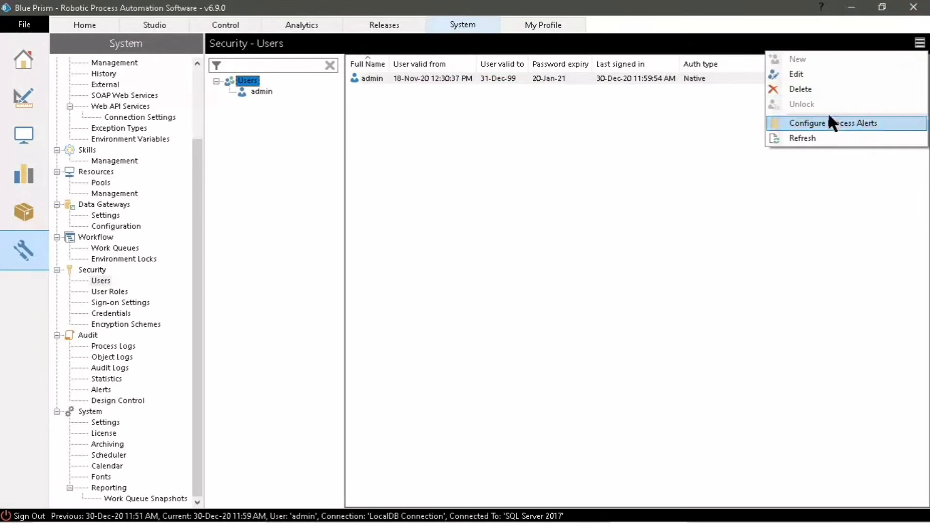
{"action": "left_click", "coordinate": [832, 123]}
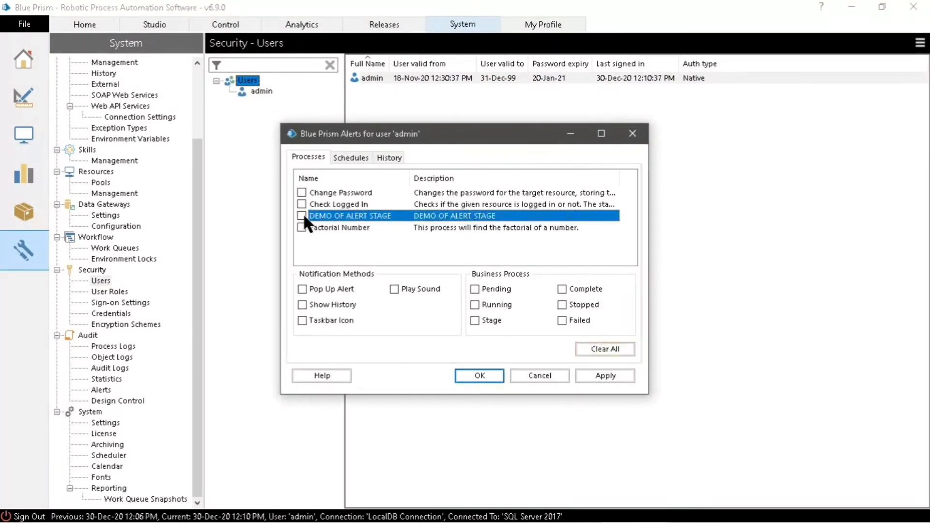
{"action": "left_click", "coordinate": [301, 215]}
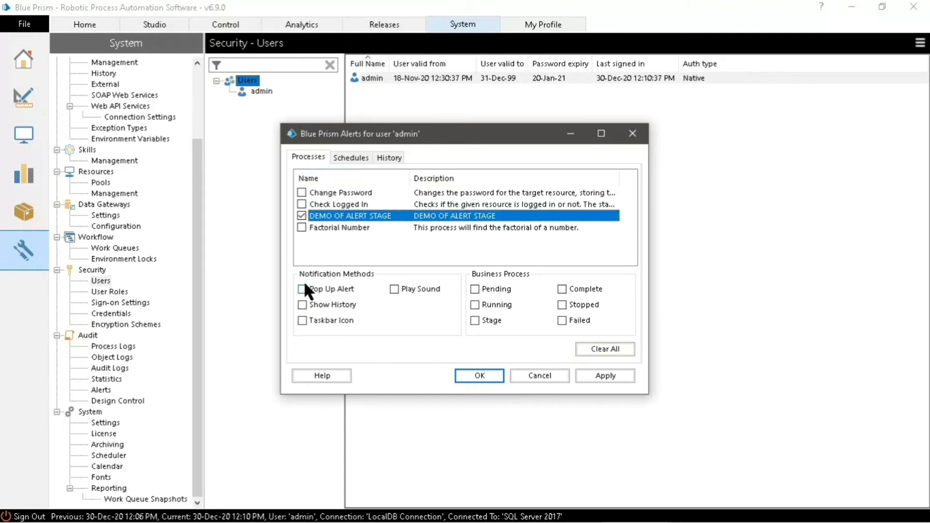
{"action": "mouse_move", "coordinate": [305, 296]}
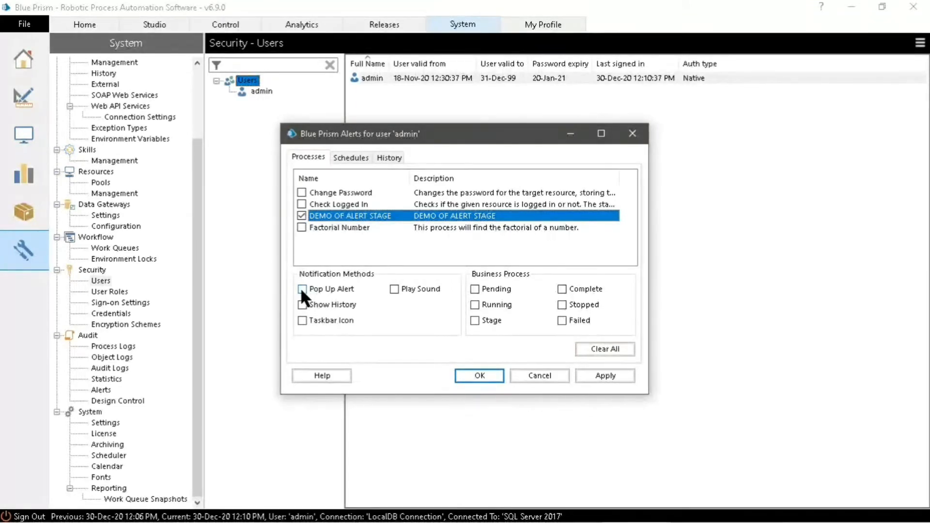
{"action": "left_click", "coordinate": [302, 289]}
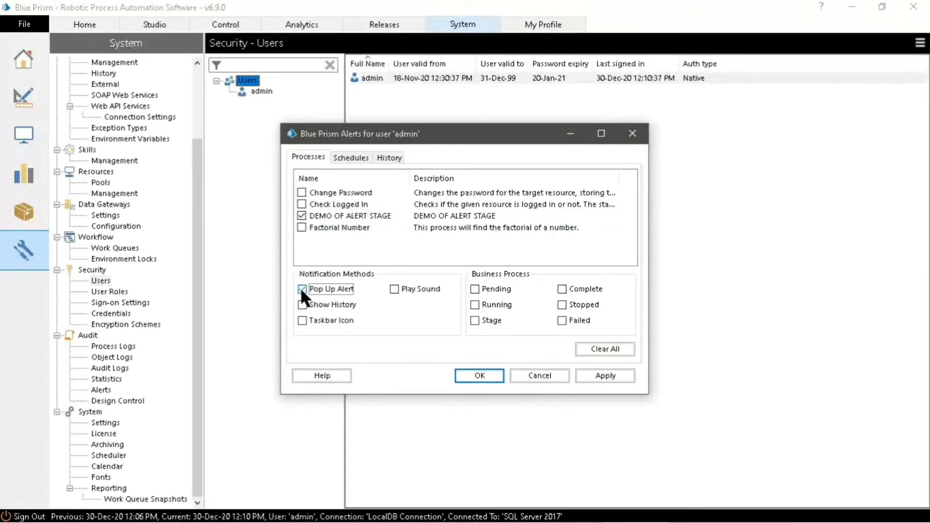
{"action": "left_click", "coordinate": [303, 289]}
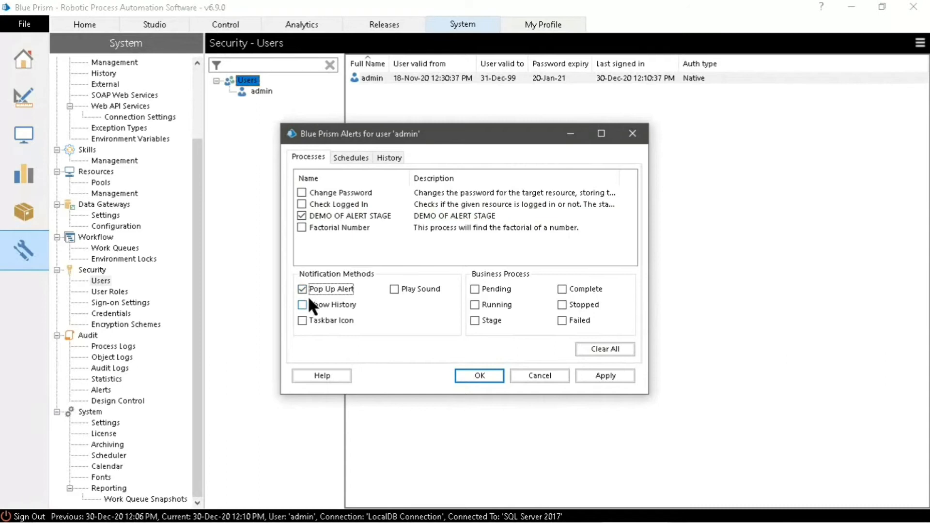
{"action": "left_click", "coordinate": [302, 304]}
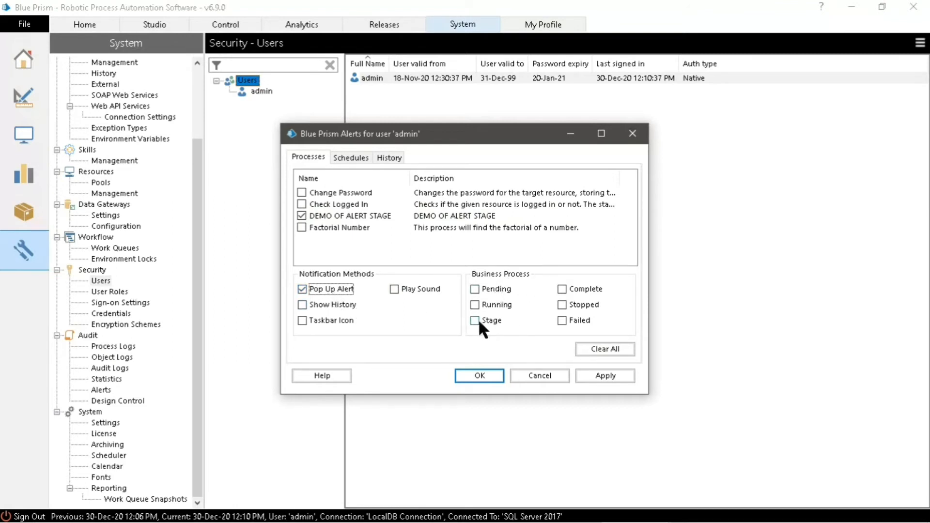
{"action": "left_click", "coordinate": [475, 321]}
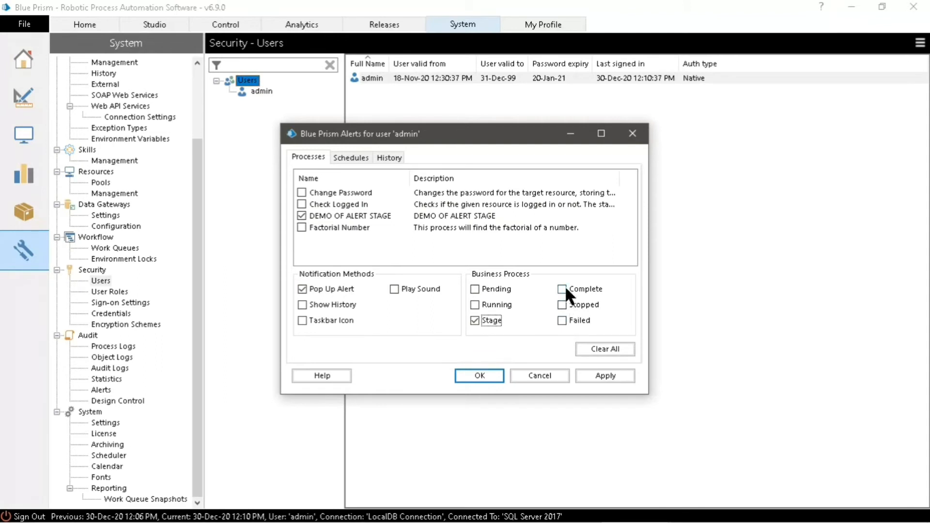
{"action": "left_click", "coordinate": [604, 375]}
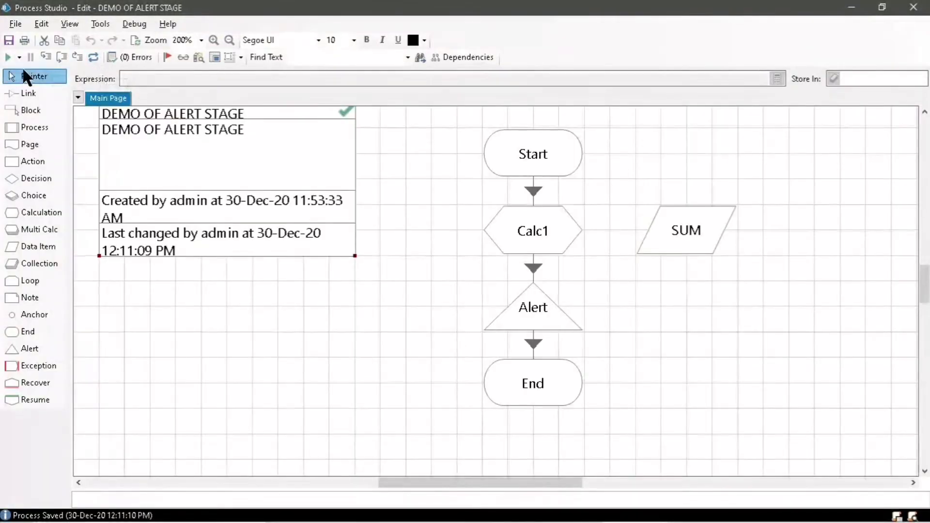
Step: Run DEMO OF ALERT STAGE so it reaches End with SUM 300 and raises the pop-up alert
{"action": "left_click", "coordinate": [7, 57]}
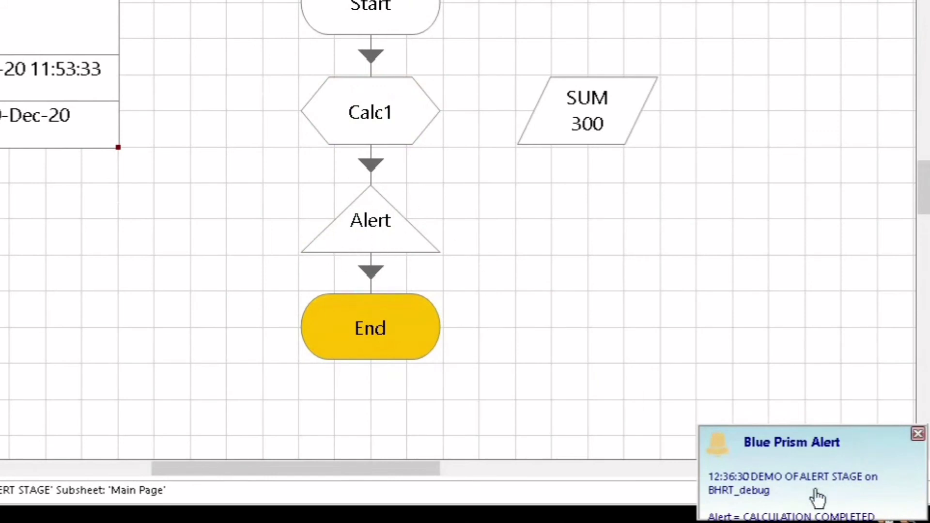
{"action": "mouse_move", "coordinate": [821, 466]}
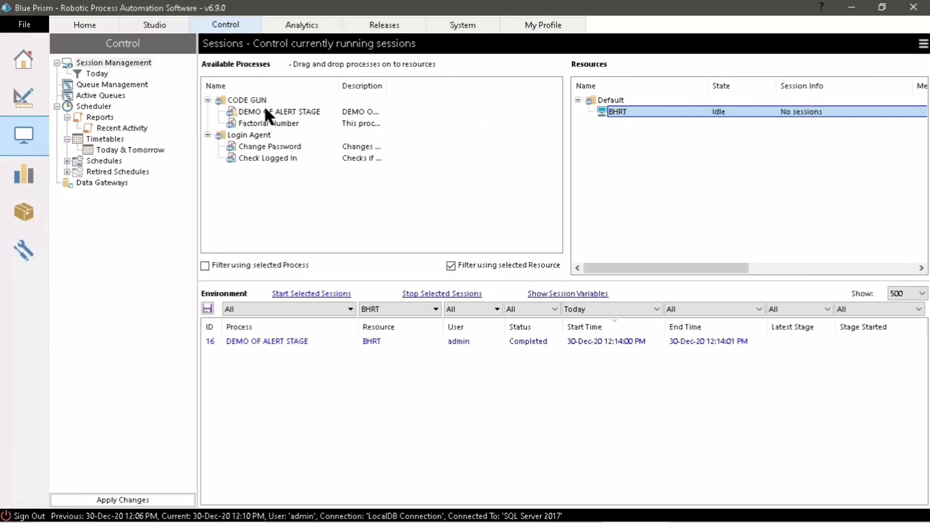
Step: Run DEMO OF ALERT STAGE on the BHRT resource, raising the CALCULATION COMPLETED pop-up
{"action": "left_click", "coordinate": [279, 111]}
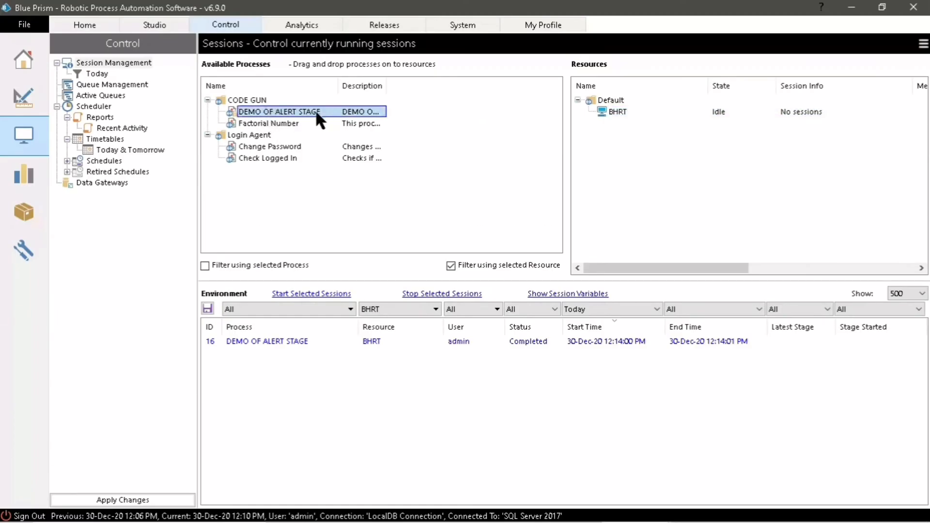
{"action": "left_click", "coordinate": [617, 112]}
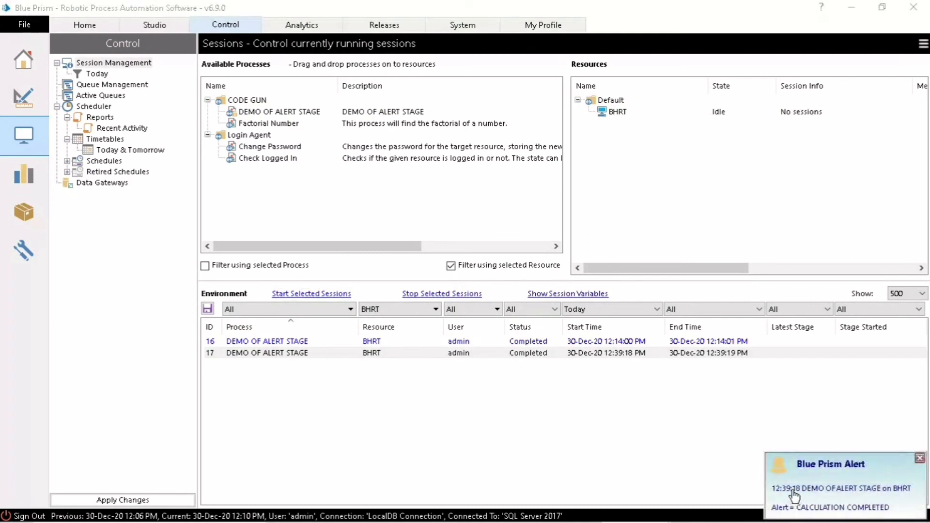
{"action": "mouse_move", "coordinate": [833, 475]}
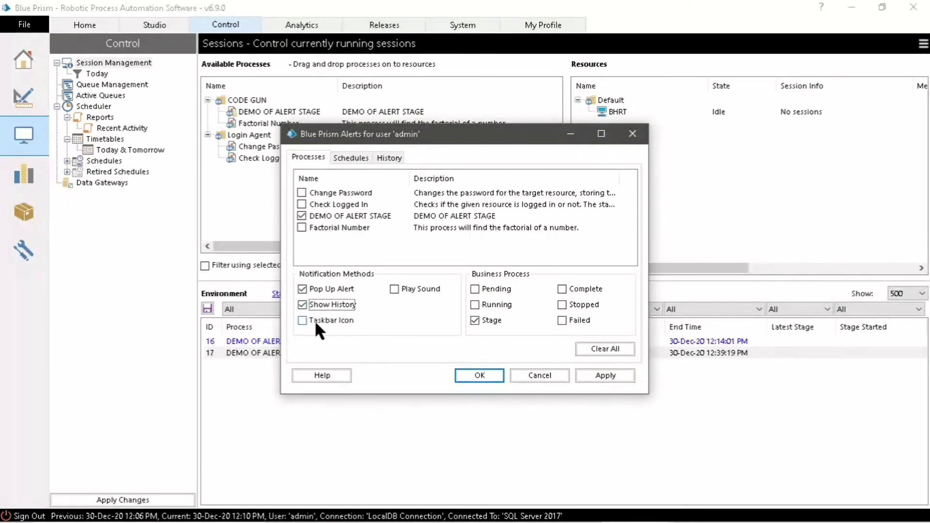
Step: Enable taskbar icon and sound notifications and alert on Pending sessions
{"action": "left_click", "coordinate": [302, 320]}
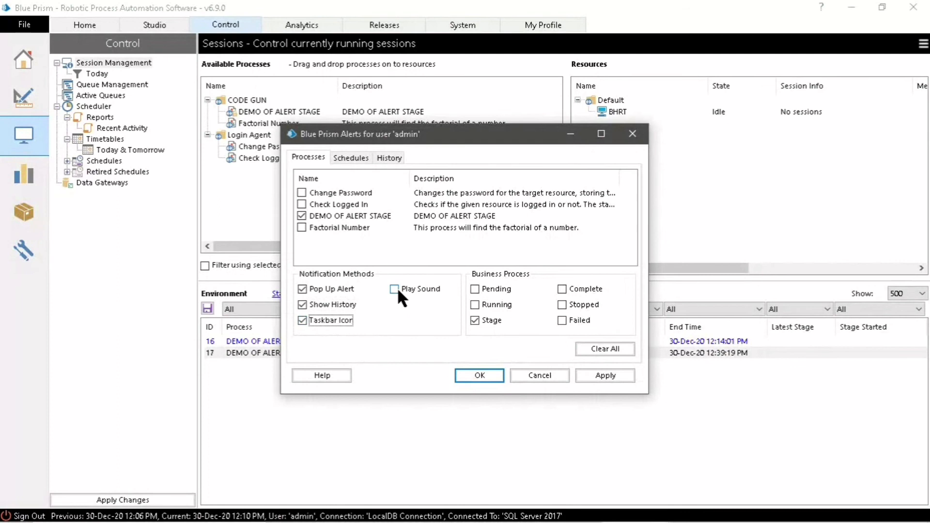
{"action": "left_click", "coordinate": [394, 289]}
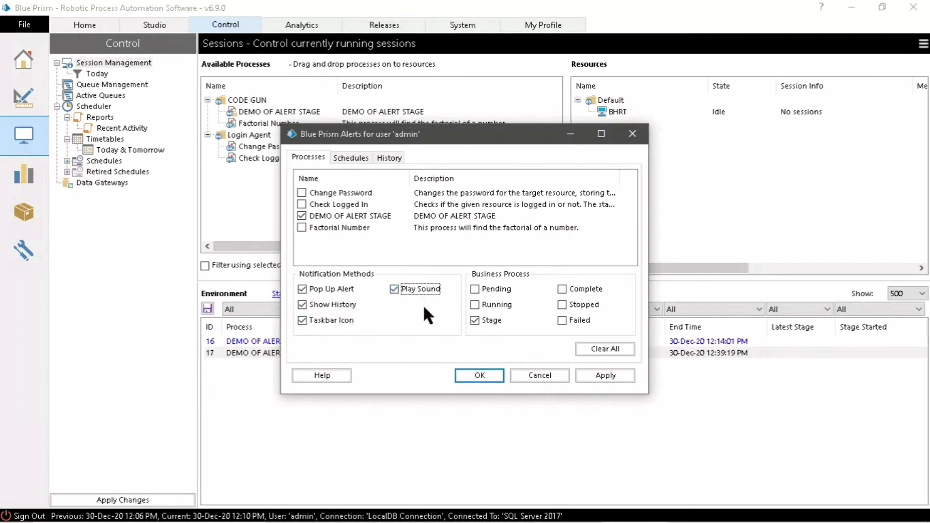
{"action": "mouse_move", "coordinate": [511, 282]}
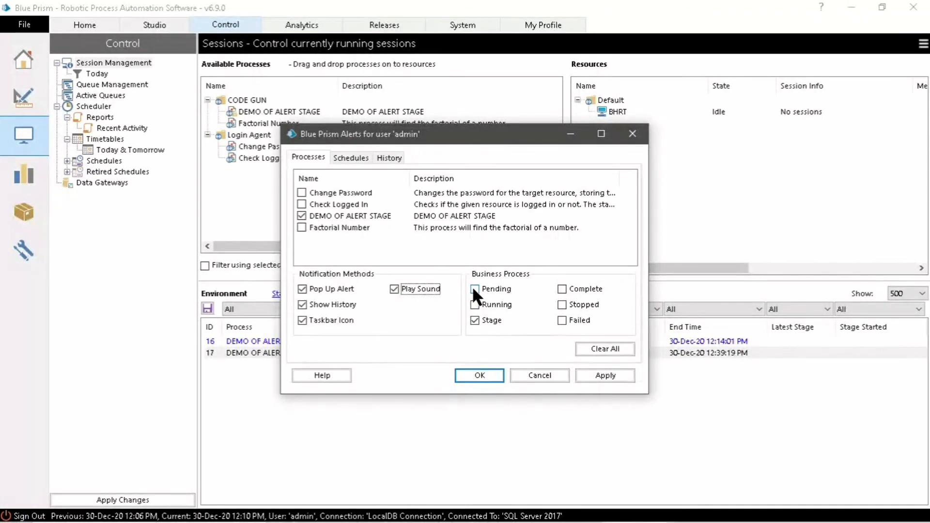
{"action": "left_click", "coordinate": [474, 289]}
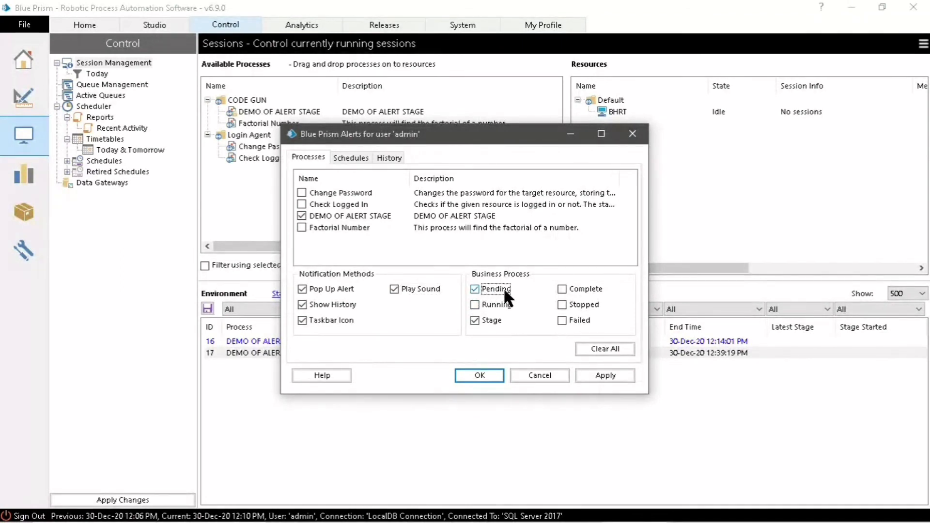
{"action": "left_click", "coordinate": [475, 304]}
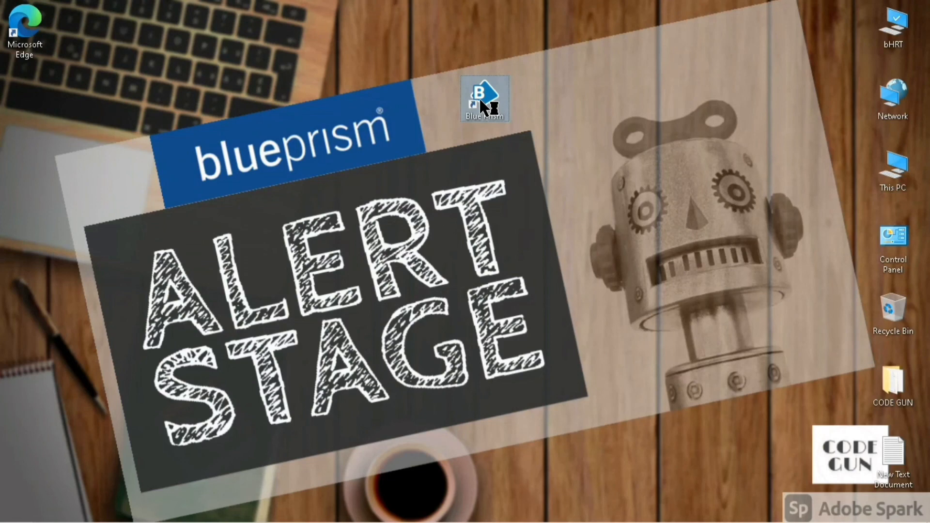
{"action": "mouse_move", "coordinate": [484, 100]}
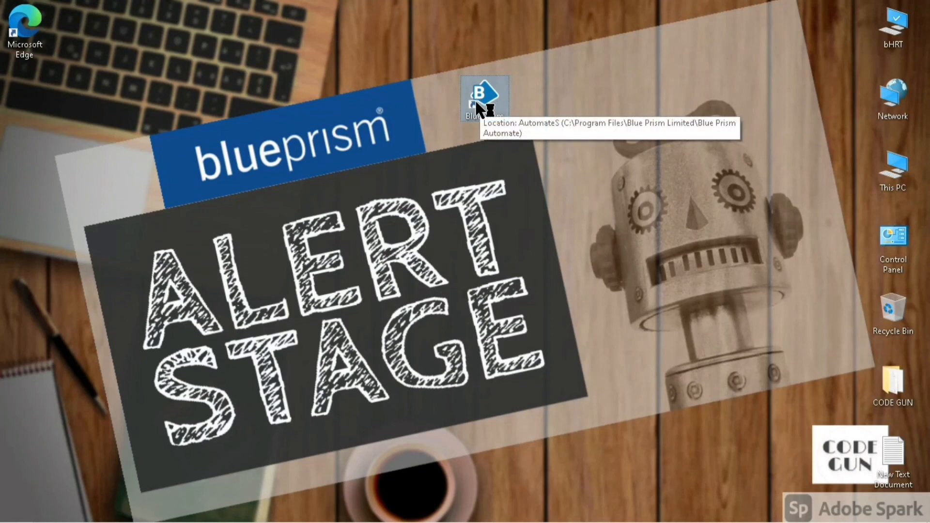